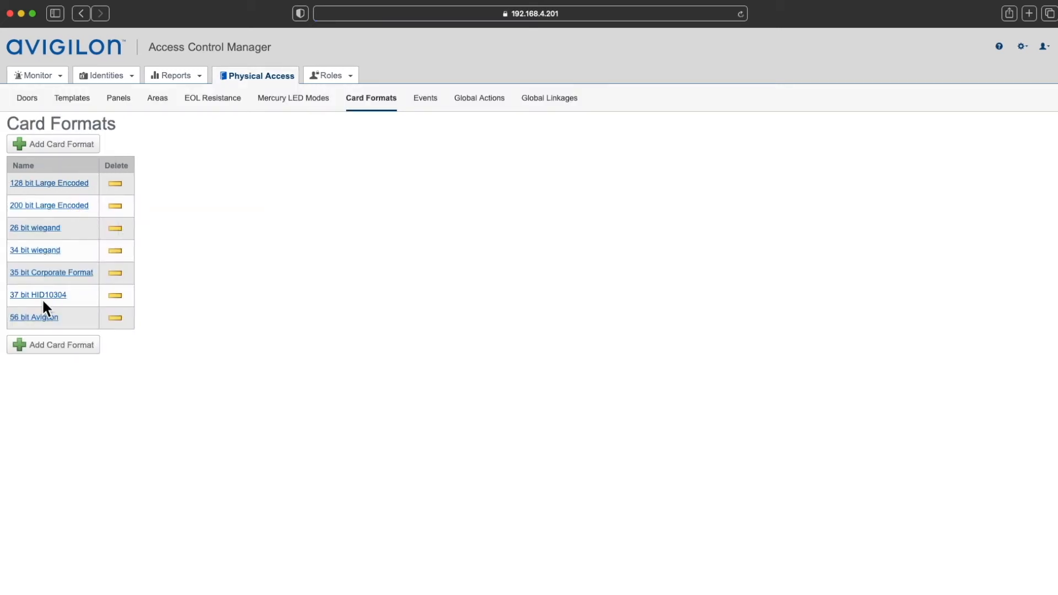
- Save the edited 26 bit Wiegand card format, then show the Doors list under Physical Access
click(34, 228)
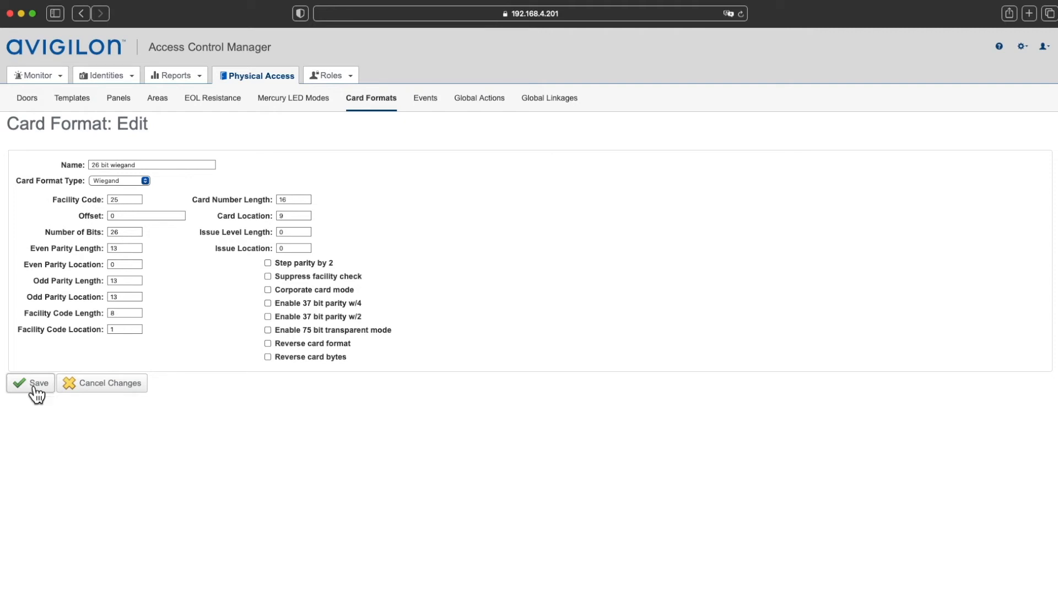
click(33, 382)
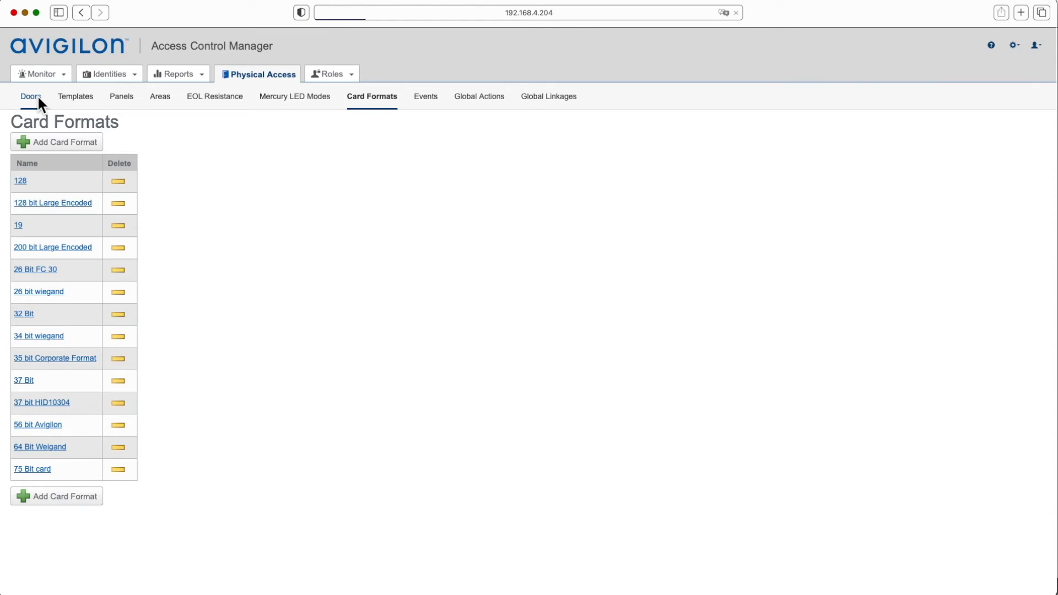
click(31, 95)
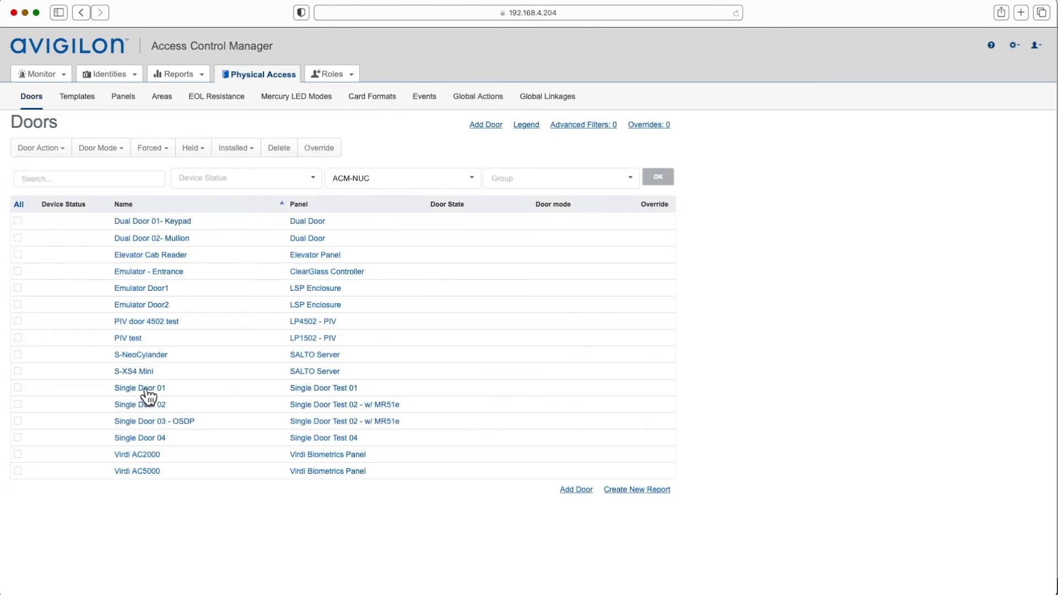
- On Single Door 01, move the 75 Bit card from Available to Members and save
click(139, 387)
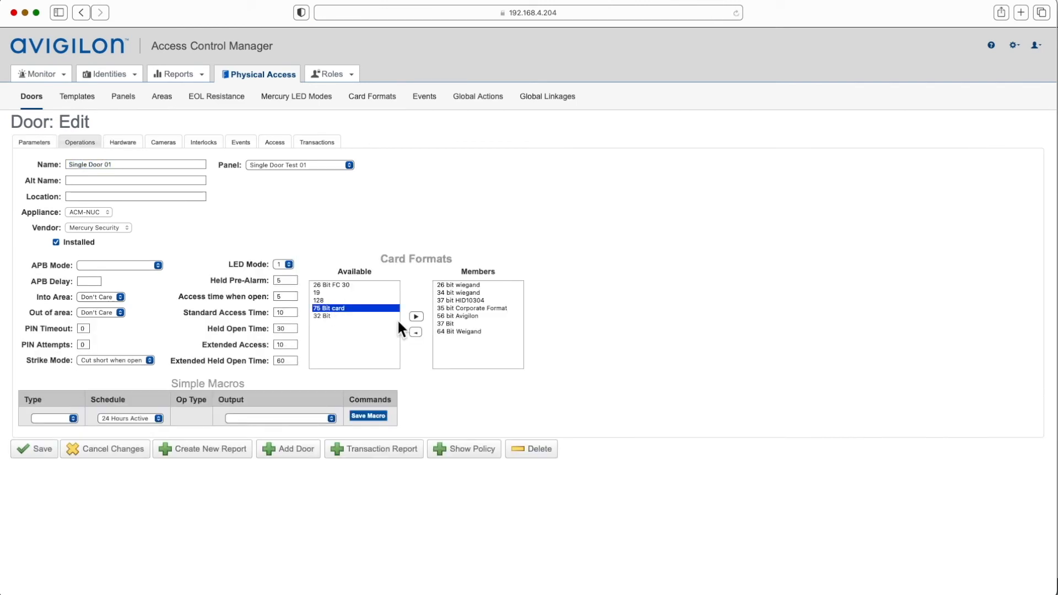
click(415, 316)
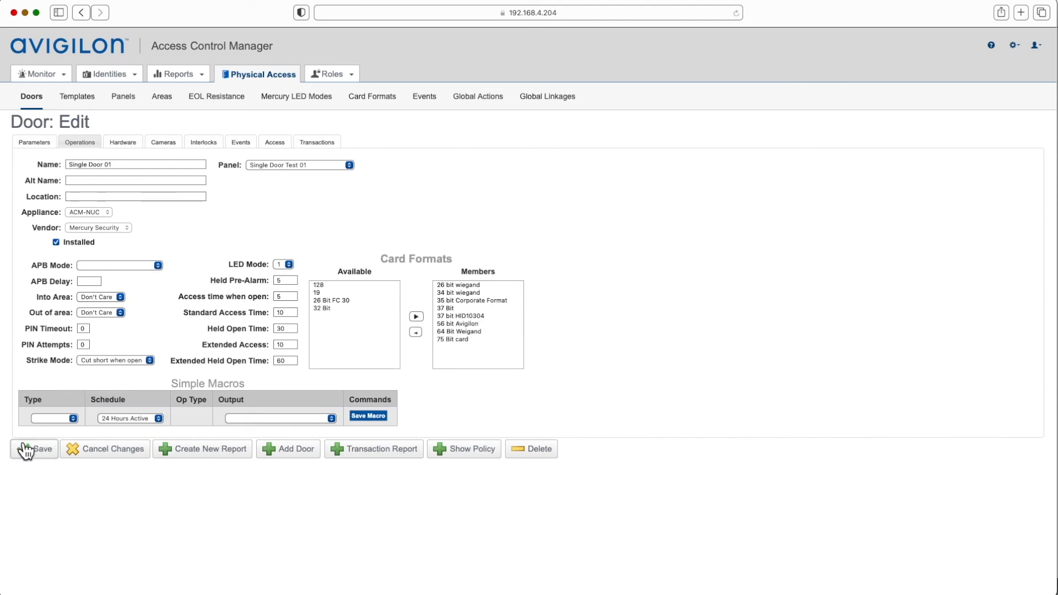
click(35, 448)
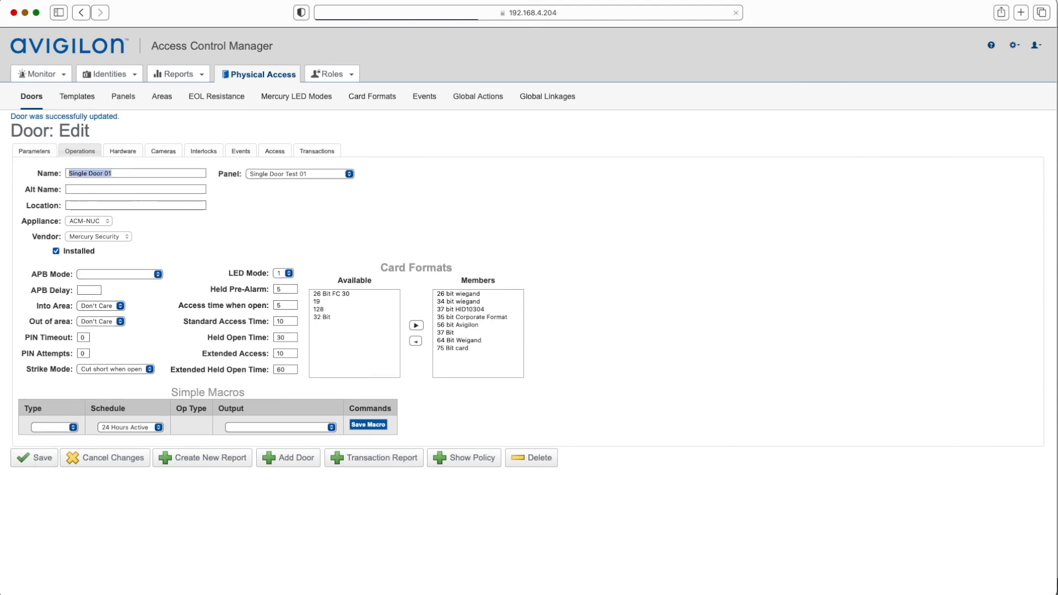